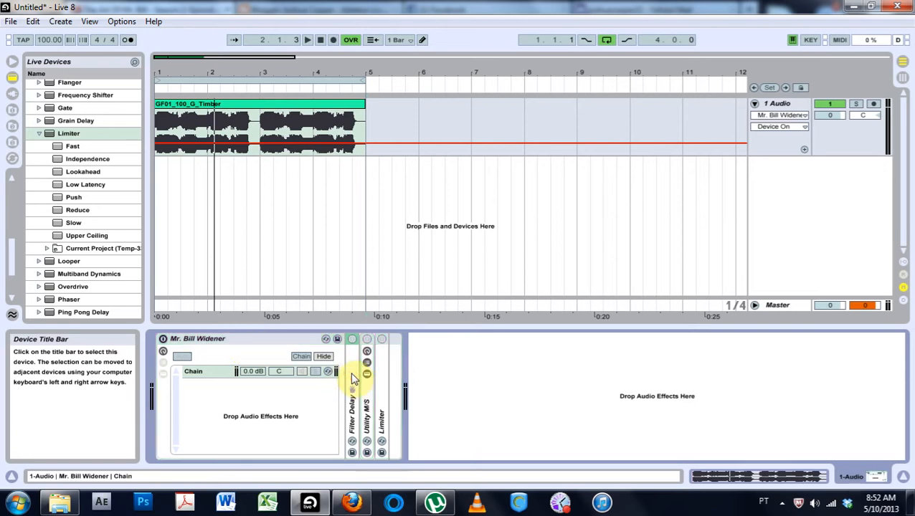
Inspect the mid/side rack's chains, fold it back up, and select the whole bass loop clip.
left_click(352, 398)
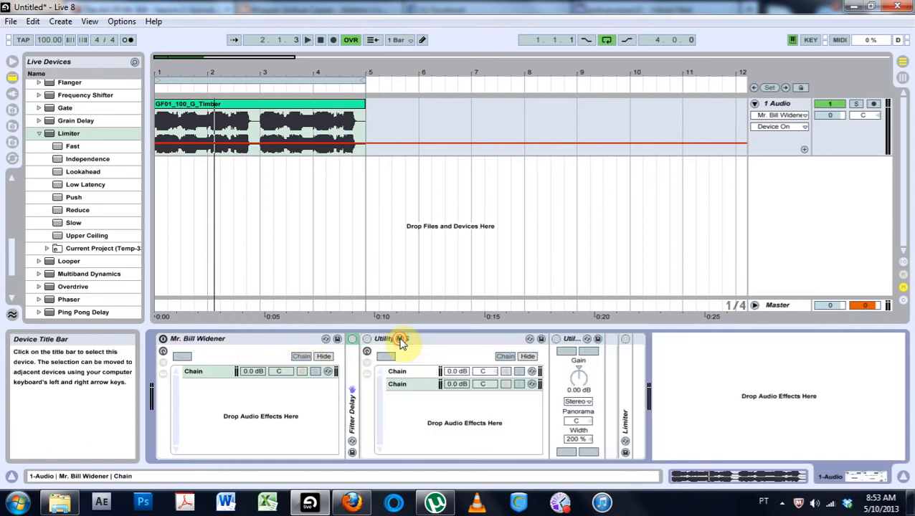
left_click(400, 338)
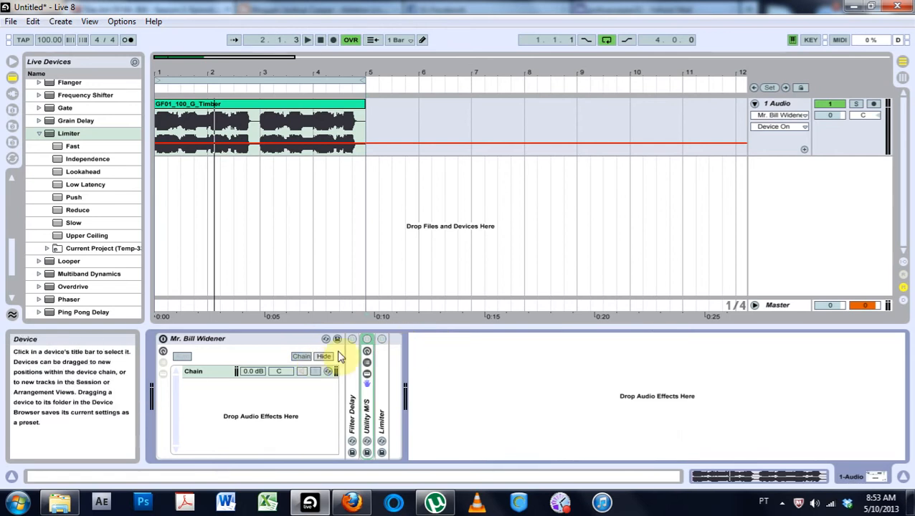
mouse_move(254, 372)
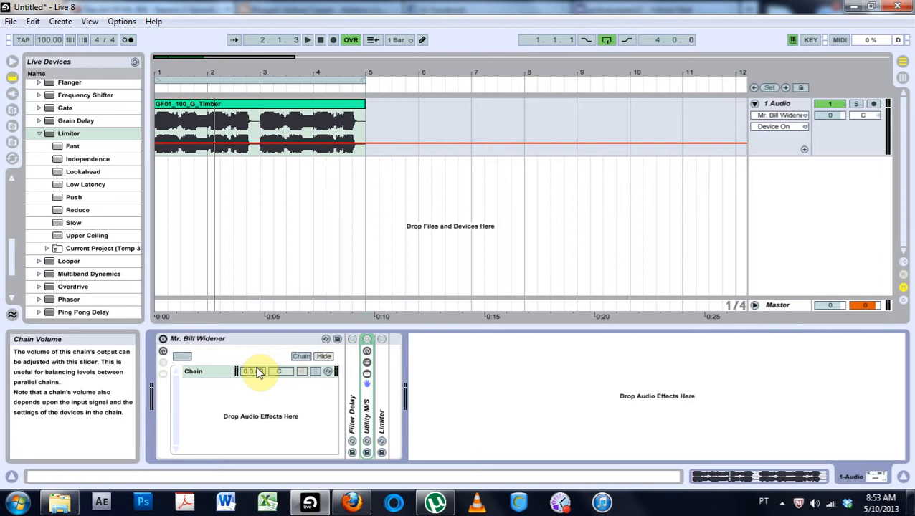
mouse_move(211, 338)
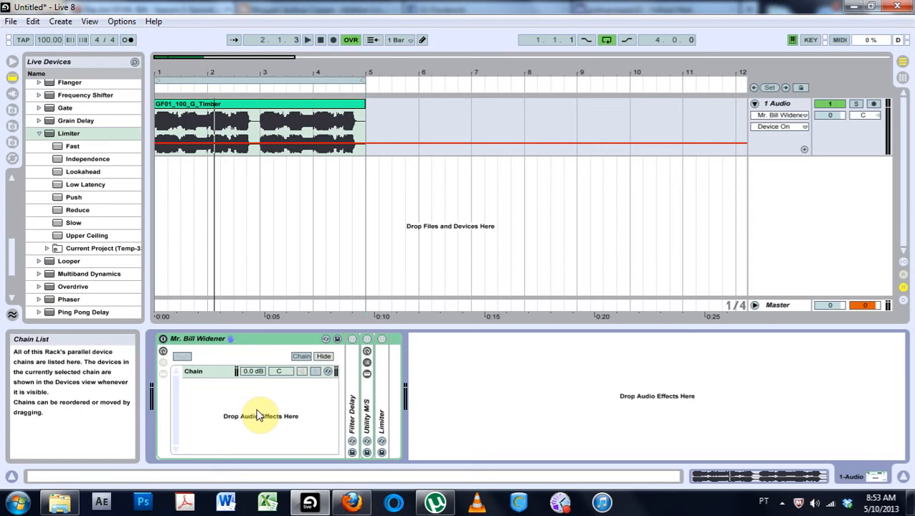
mouse_move(225, 366)
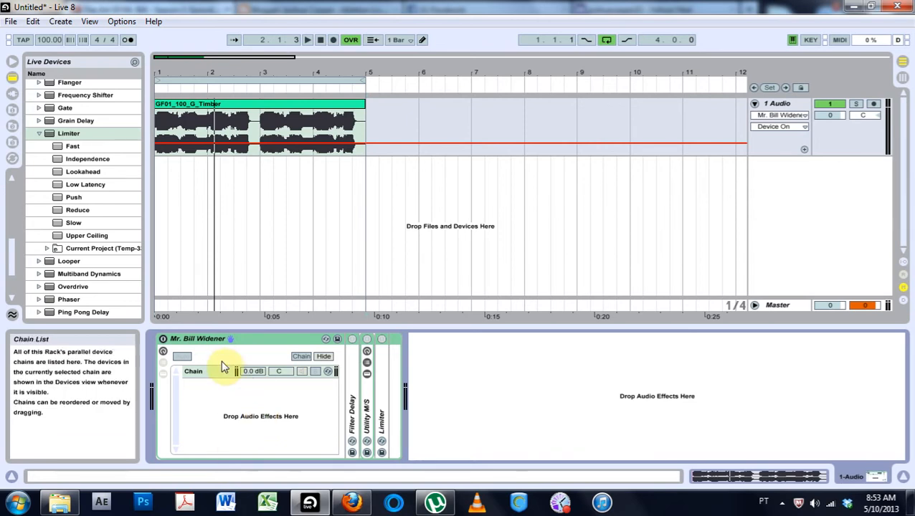
left_click(182, 357)
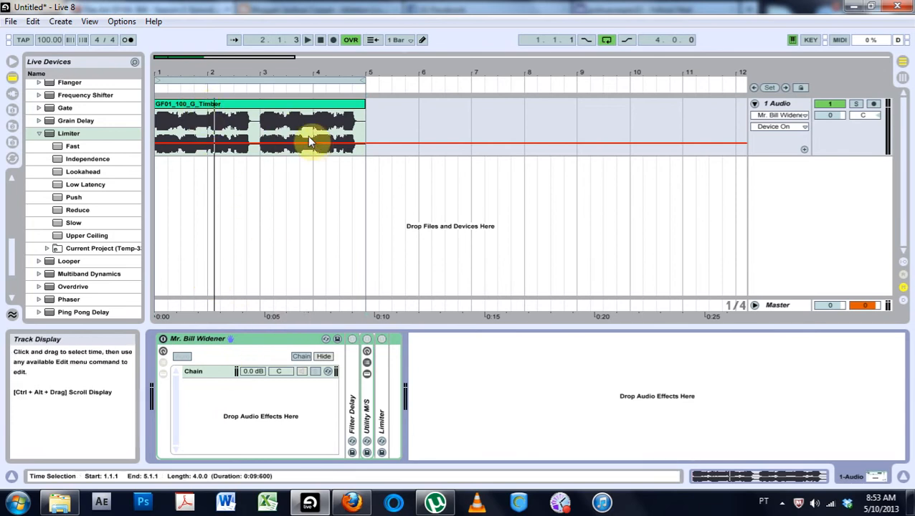
left_click(237, 115)
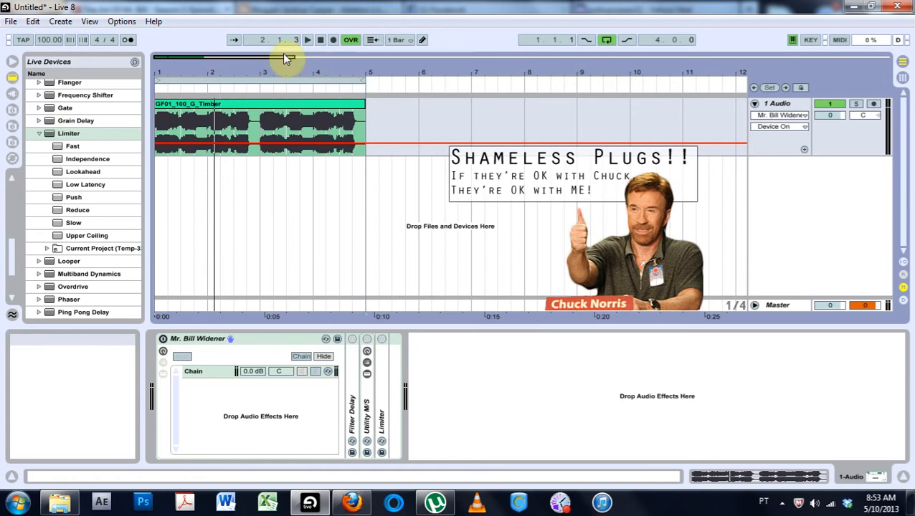
Play the bass loop from the start, then switch the widener rack off to compare.
left_click(320, 39)
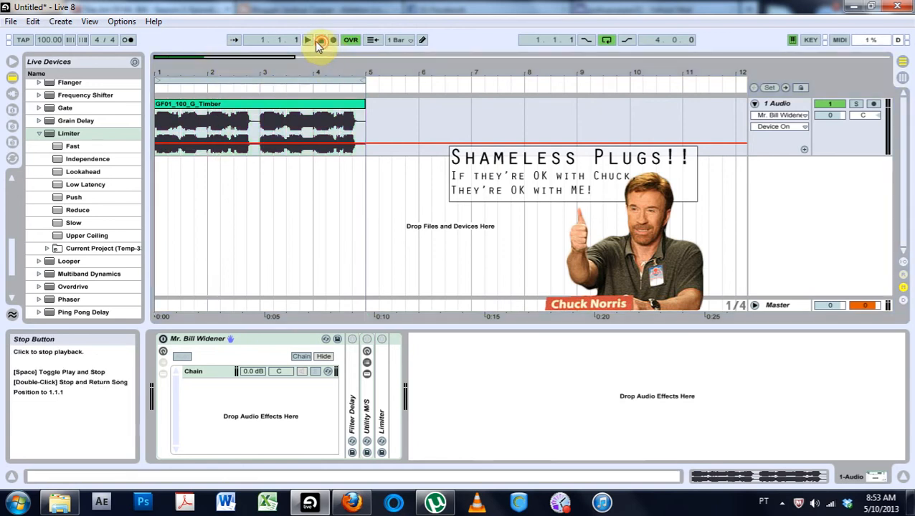
left_click(308, 39)
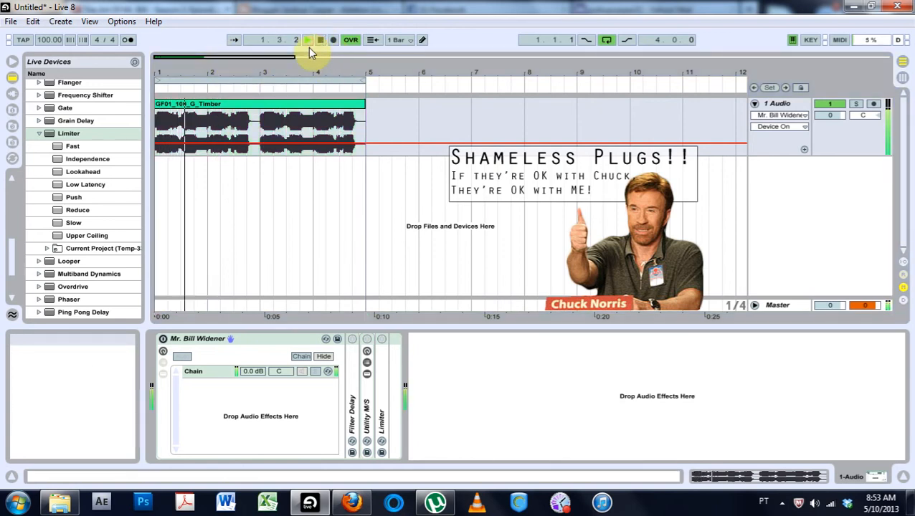
left_click(320, 40)
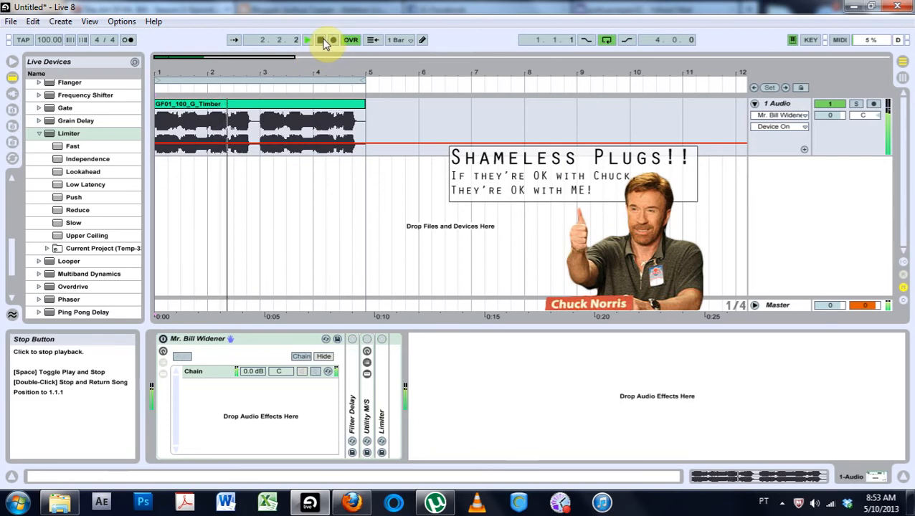
left_click(321, 40)
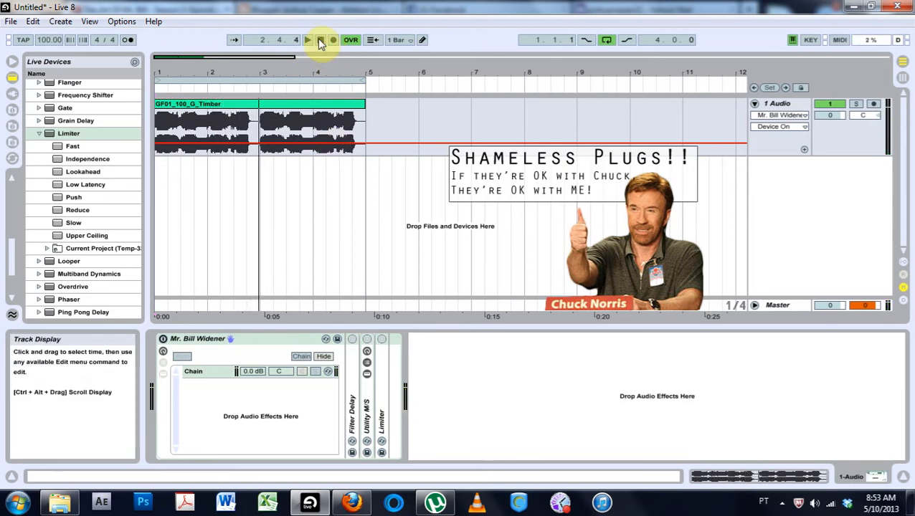
left_click(307, 39)
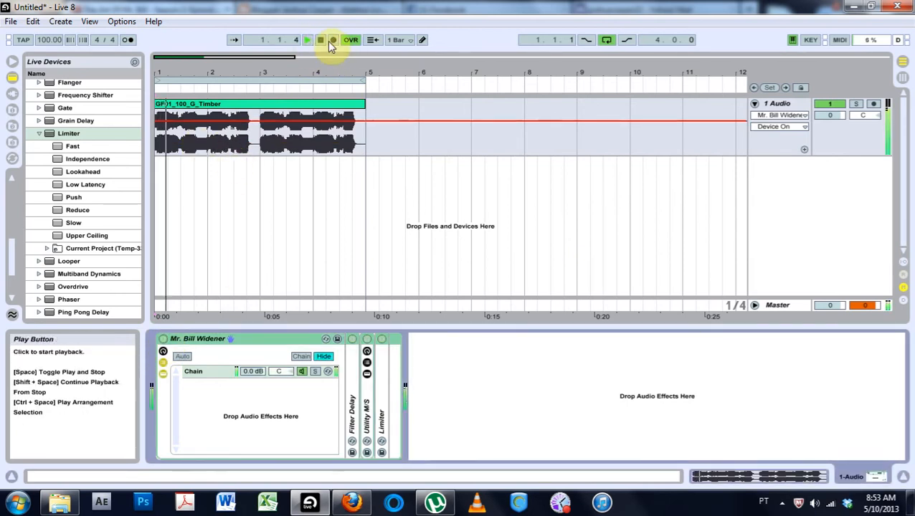
left_click(309, 39)
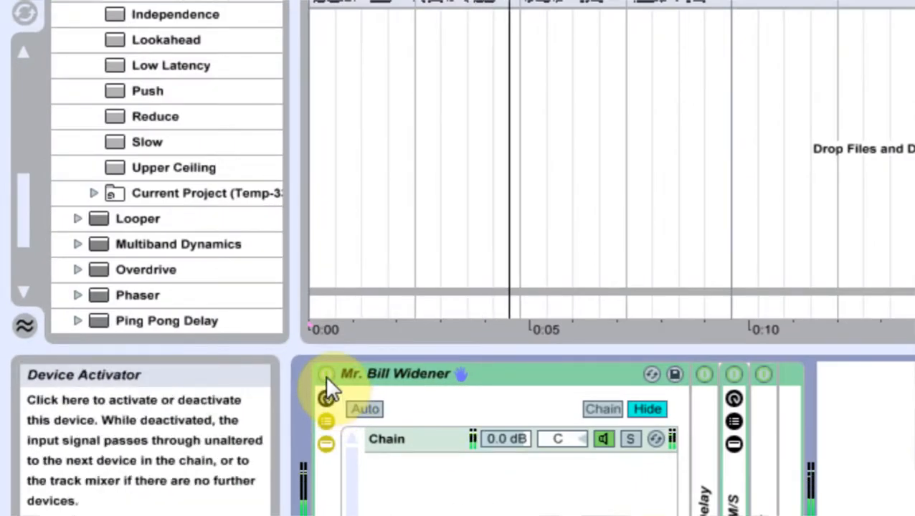
left_click(327, 373)
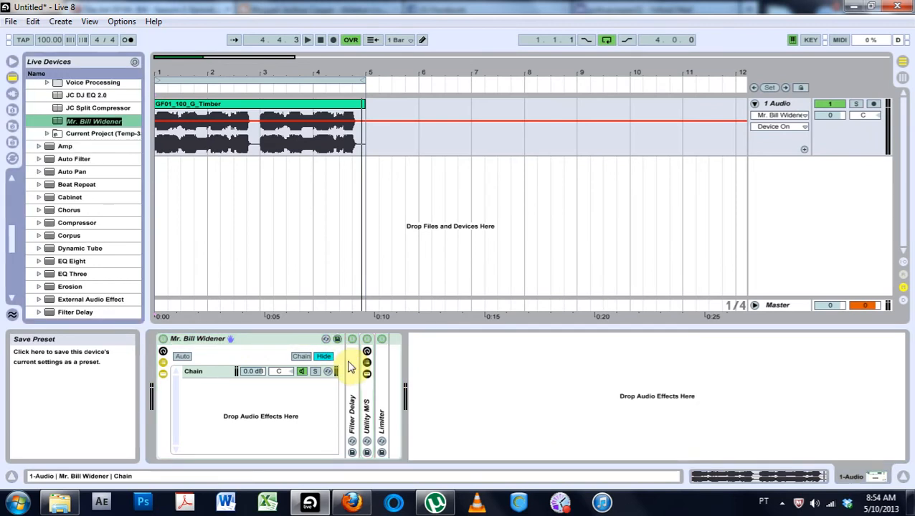
mouse_move(236, 277)
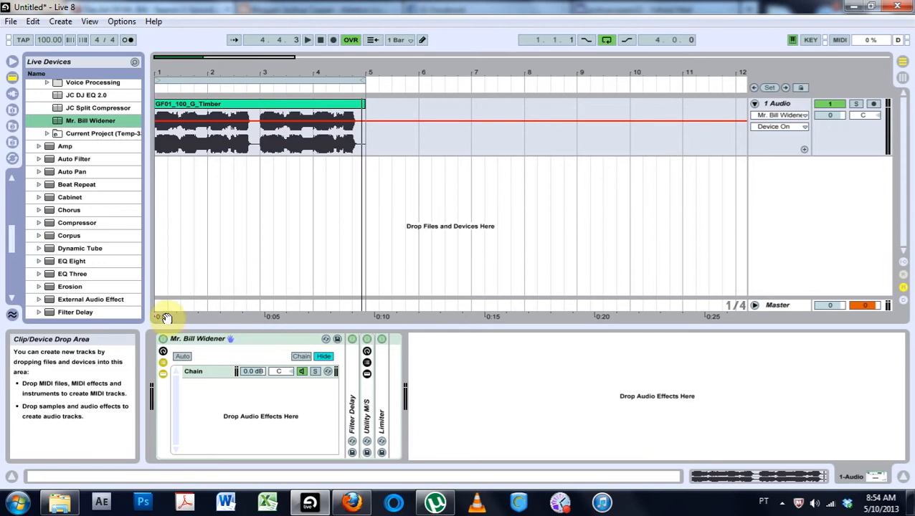
Insert an Audio Effect Rack and rename its first chain to 'mid'.
left_click(197, 339)
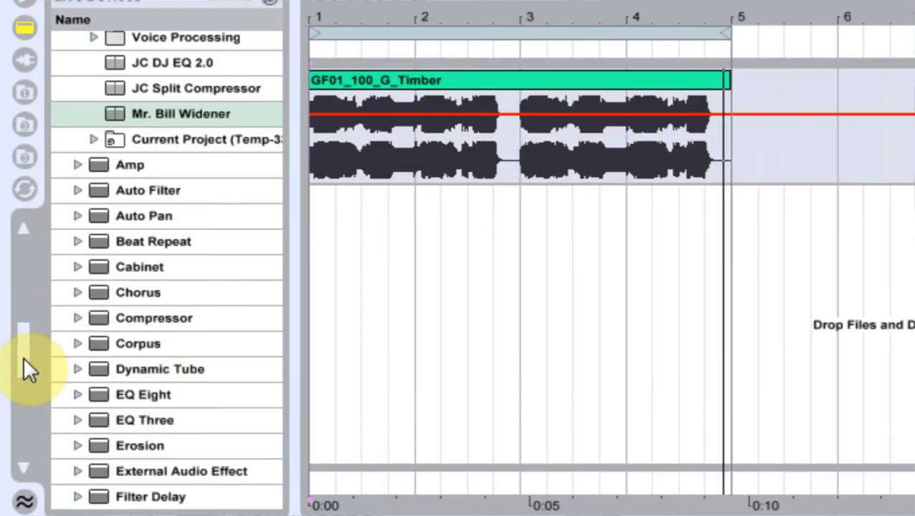
scroll("down", 3)
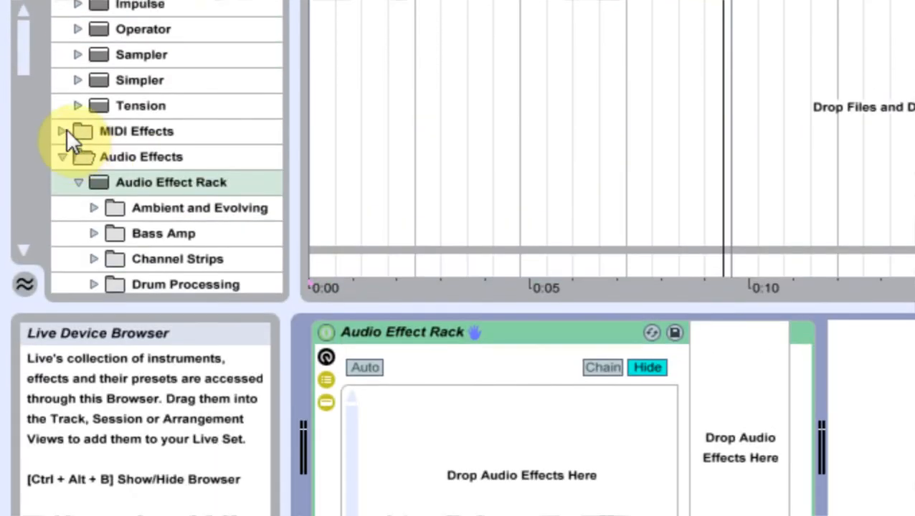
scroll("down", 3)
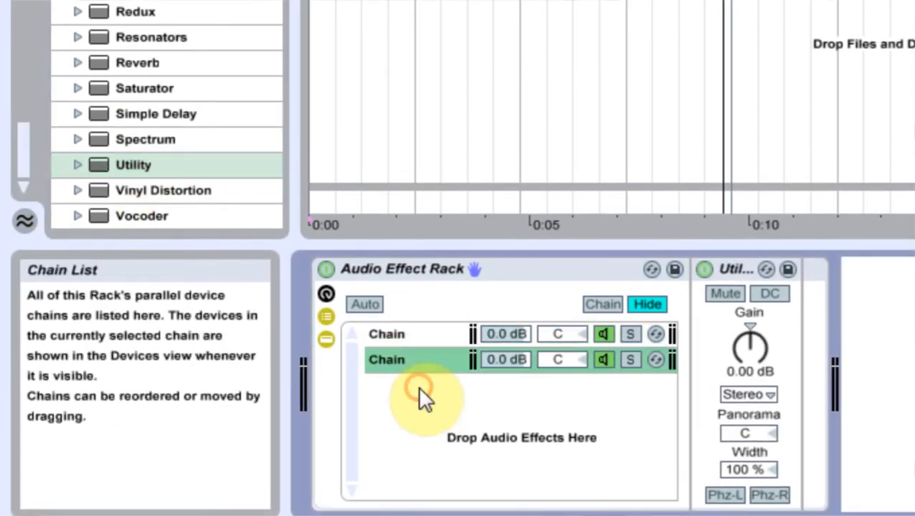
left_click(416, 335)
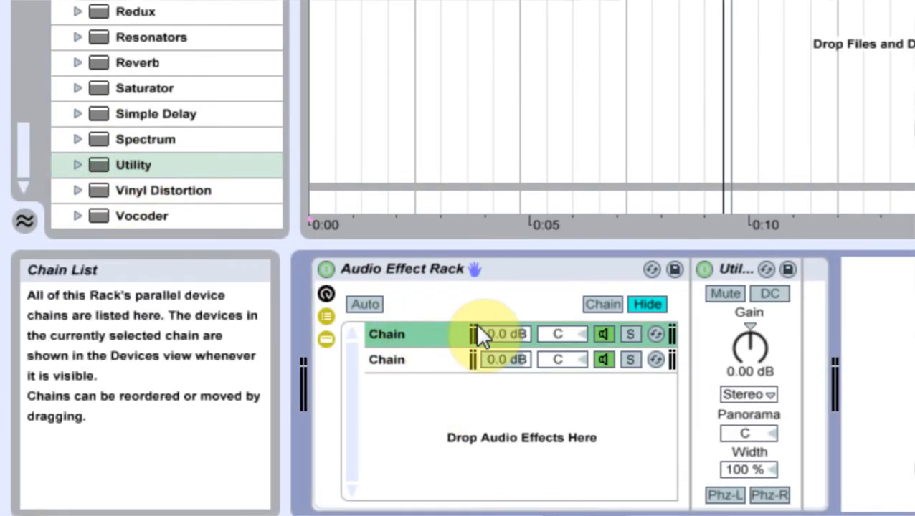
double_click(389, 334)
type("mid")
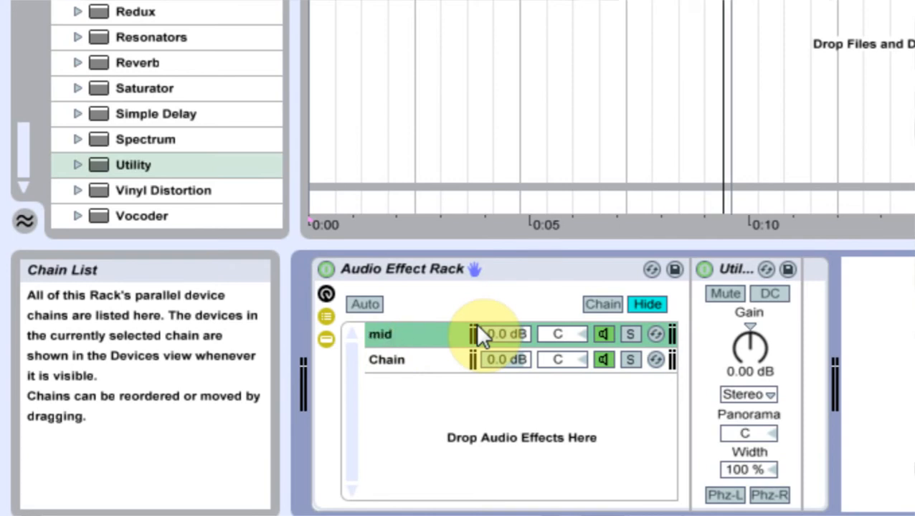
left_click(388, 359)
type("side")
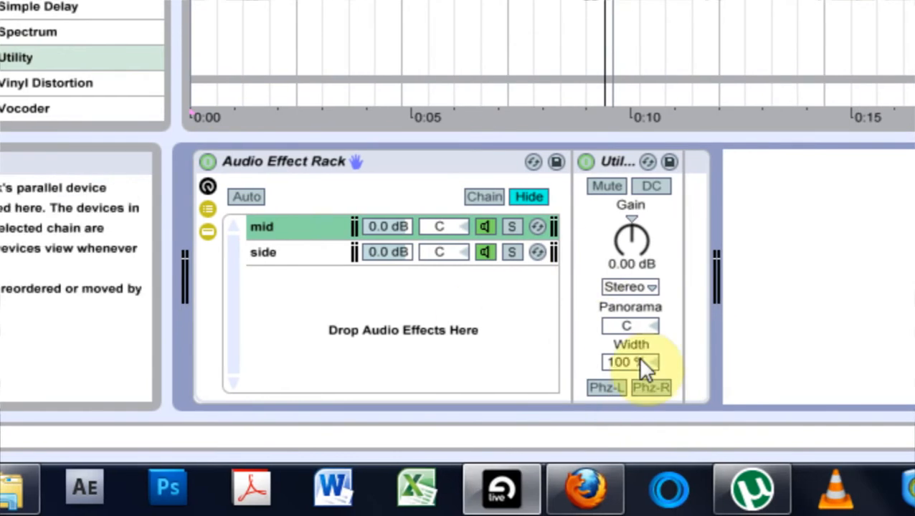
mouse_move(621, 430)
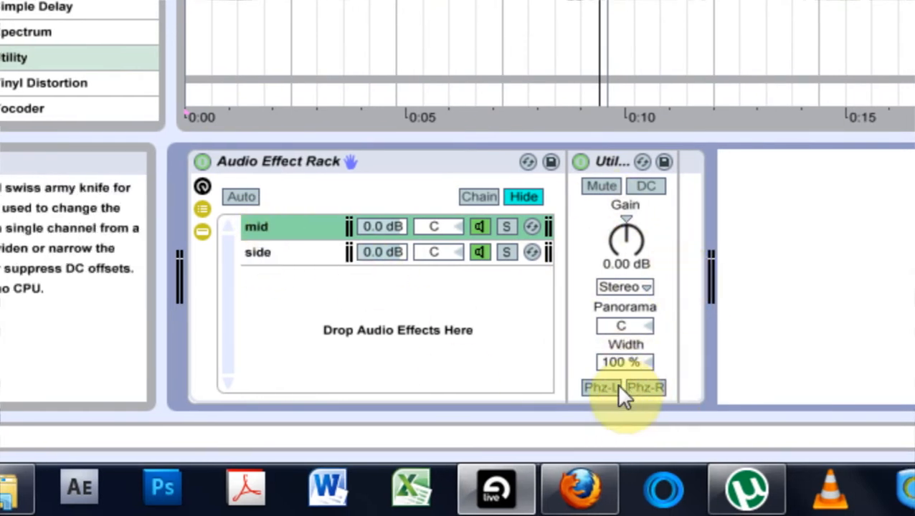
mouse_move(624, 362)
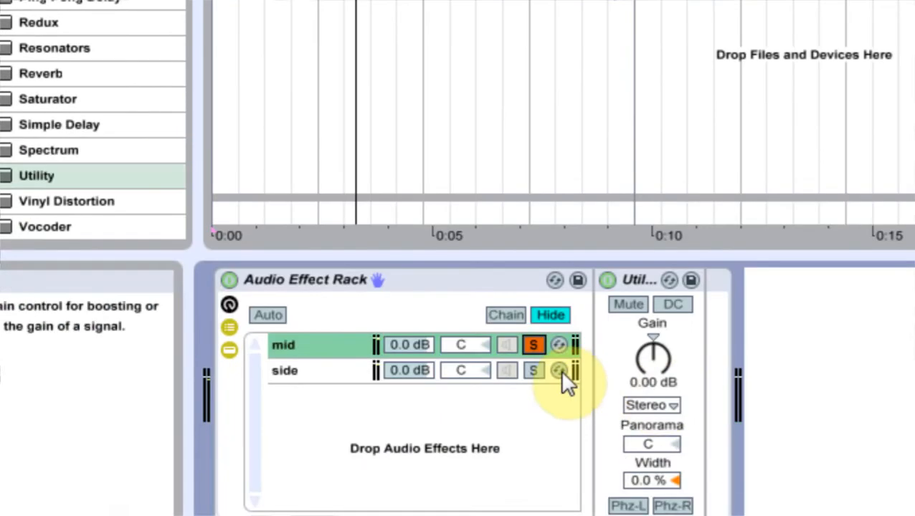
Adjust the mid chain's Utility, then bring up the side chain's devices.
left_click(533, 371)
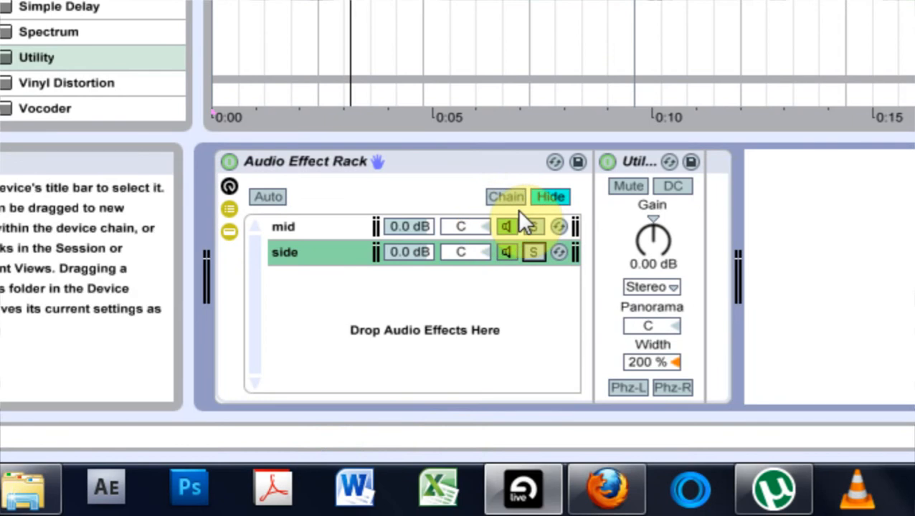
left_click(284, 252)
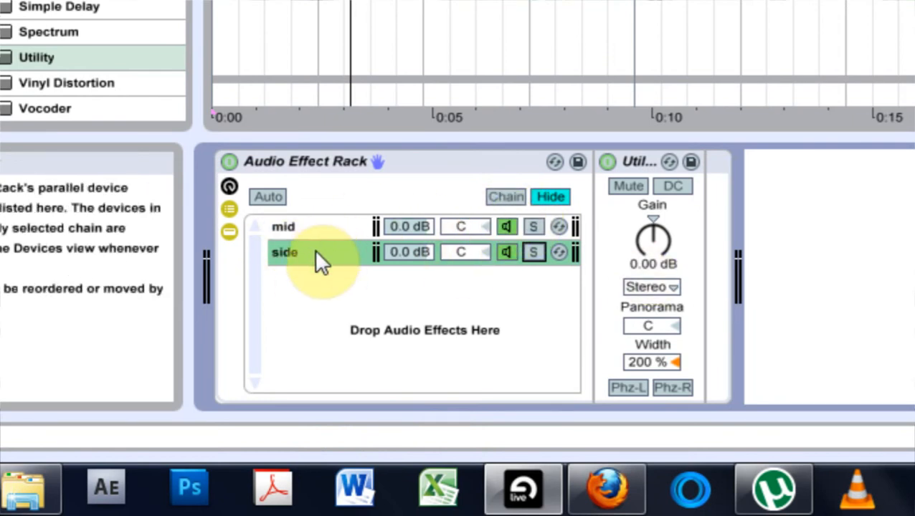
mouse_move(369, 258)
type("mi")
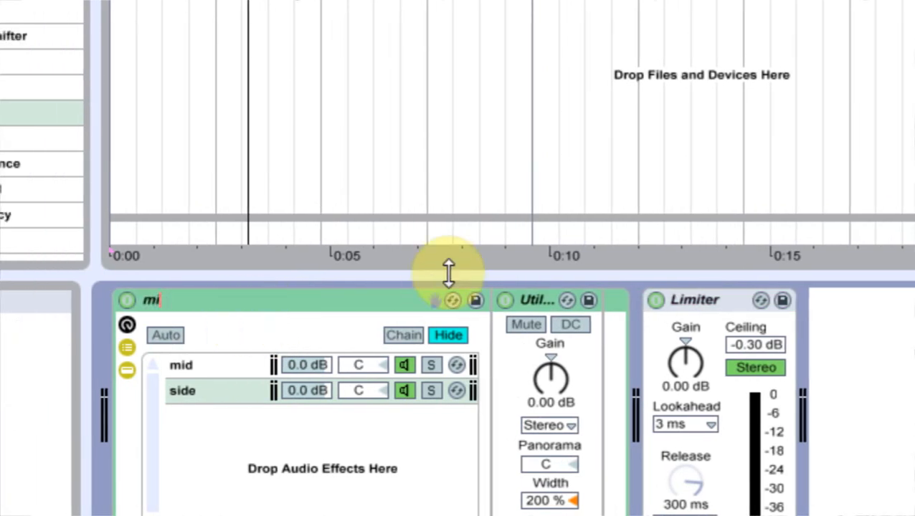
Type the rack's new name 'mid / side selector'.
type("d / si")
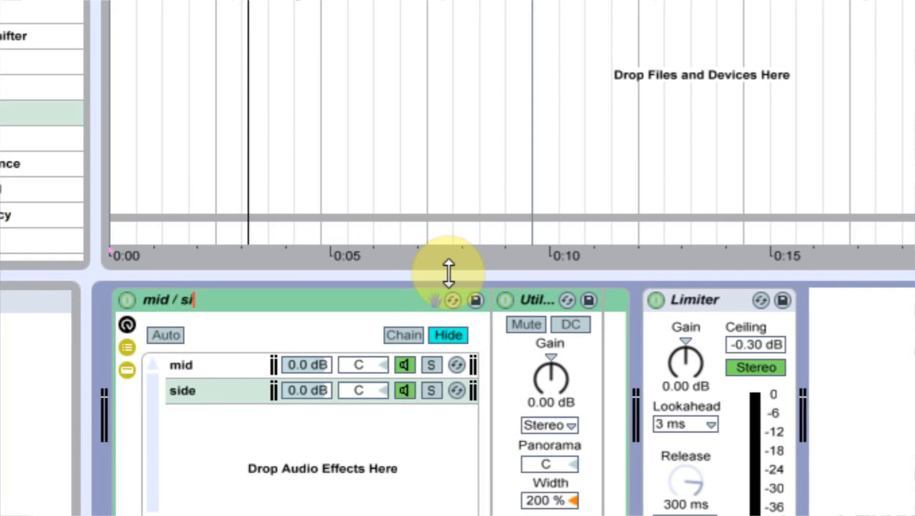
type("de sel")
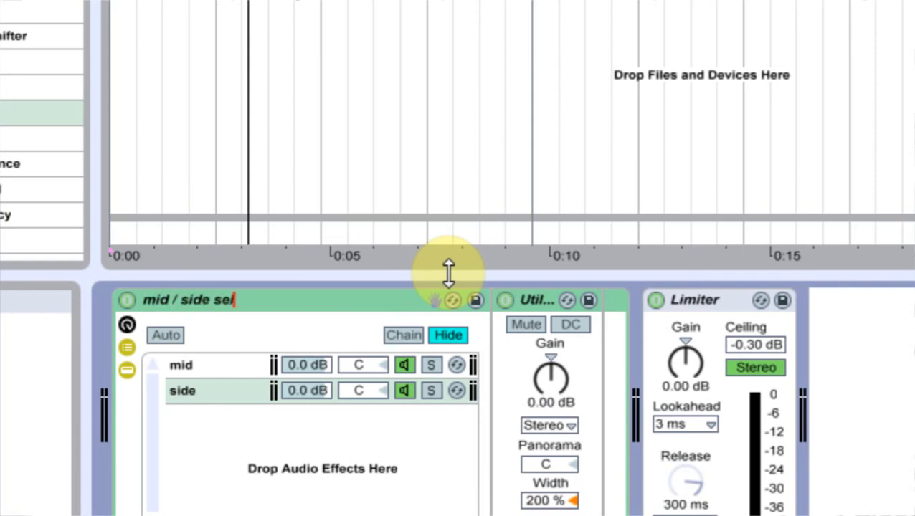
type("ector")
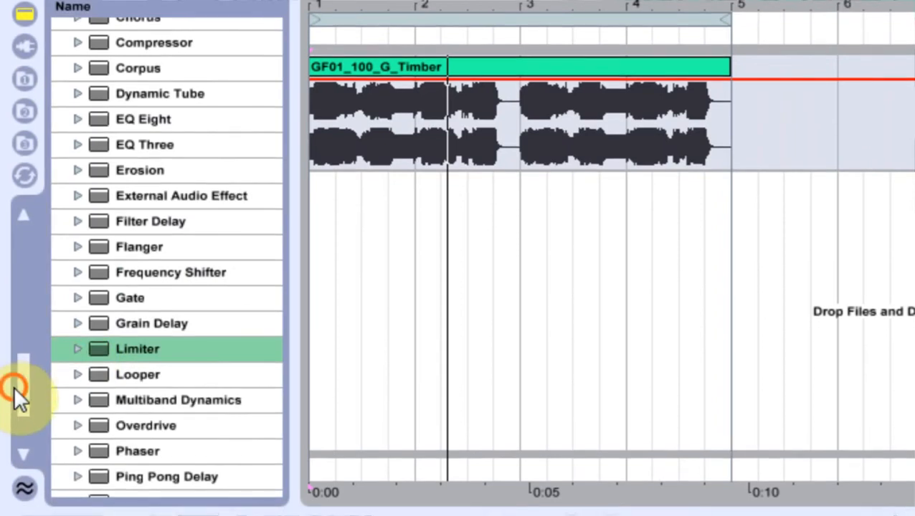
Turn off the Filter Delay's left-line bandpass filter and toggle the Limiter.
scroll("up", 3)
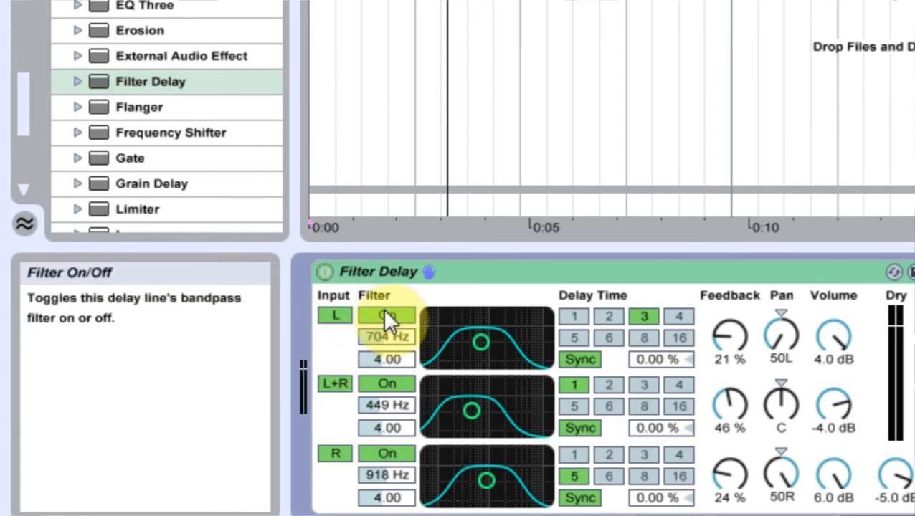
left_click(335, 320)
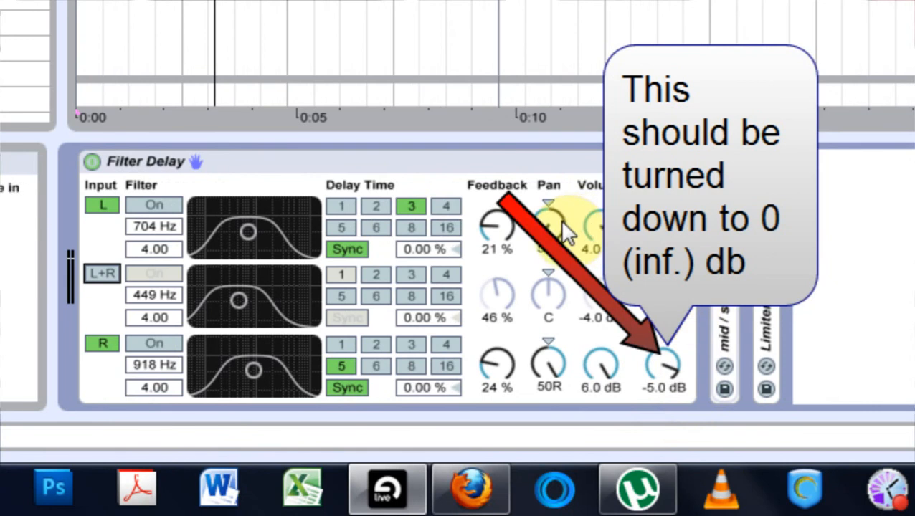
left_click(348, 248)
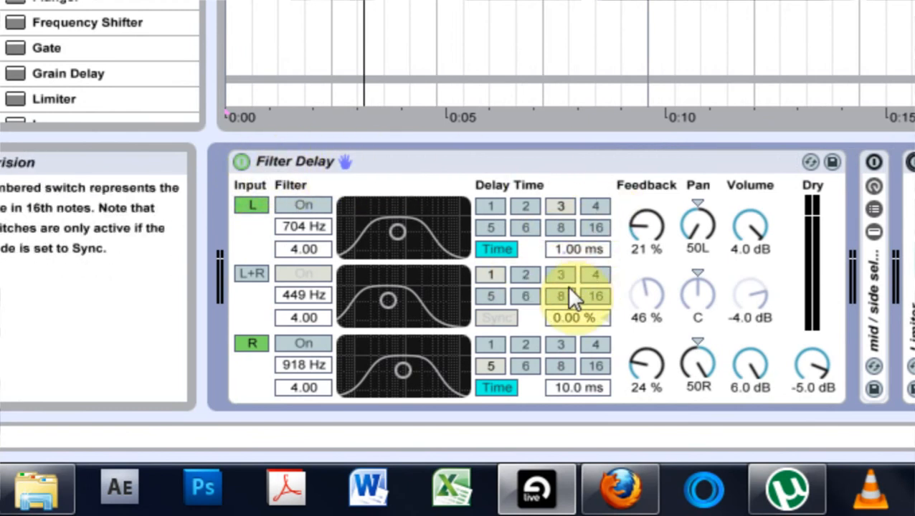
mouse_move(646, 258)
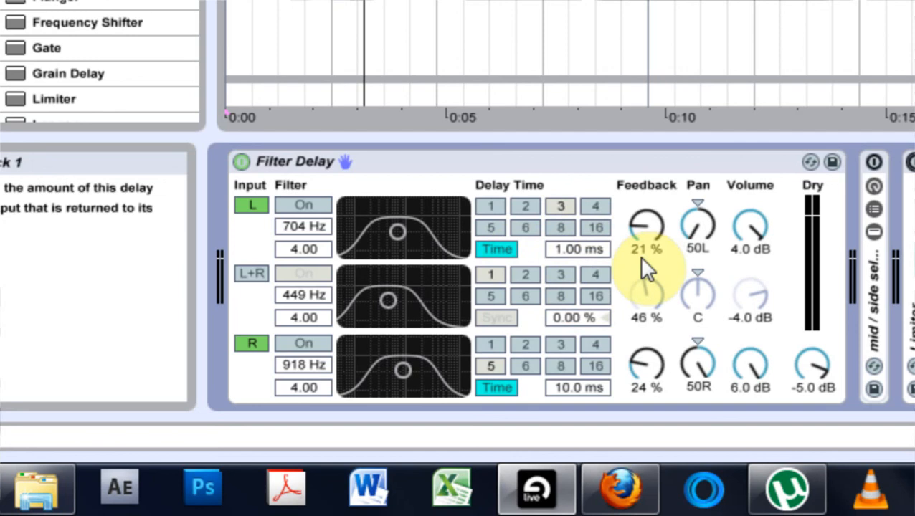
mouse_move(330, 287)
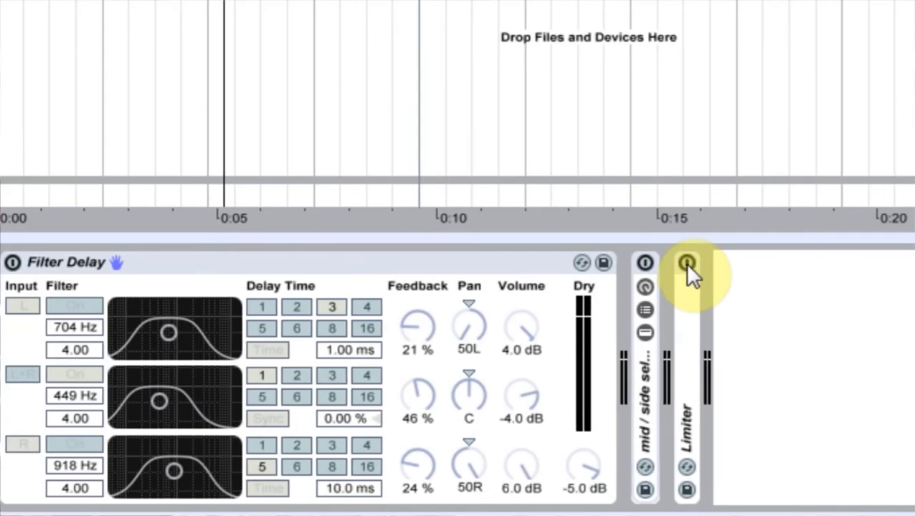
left_click(686, 263)
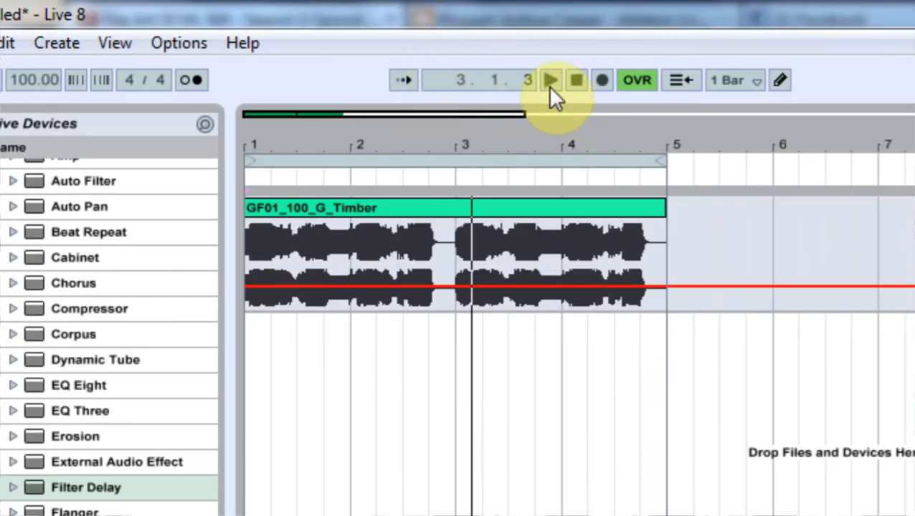
double_click(87, 487)
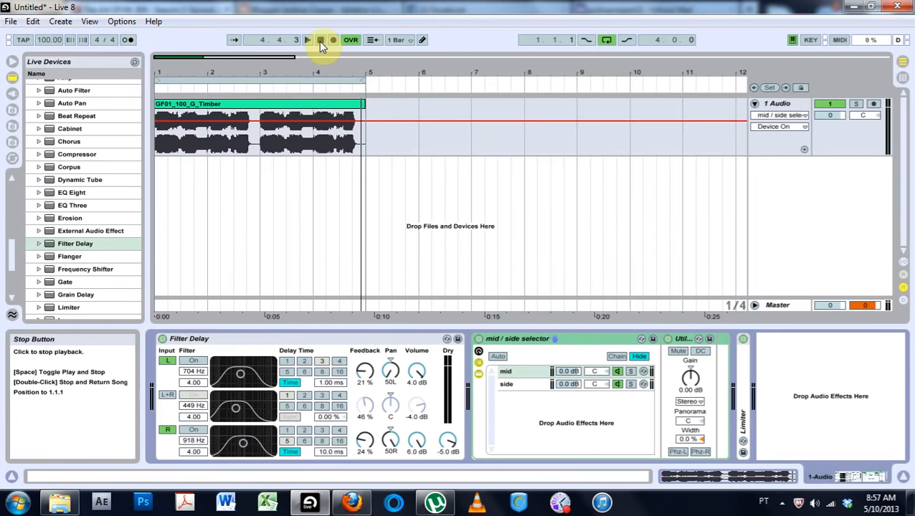
left_click(320, 40)
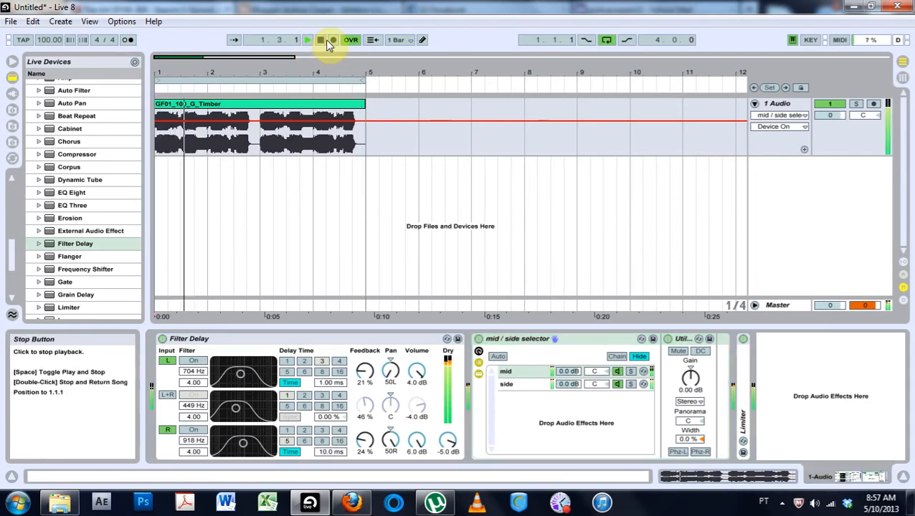
left_click(321, 39)
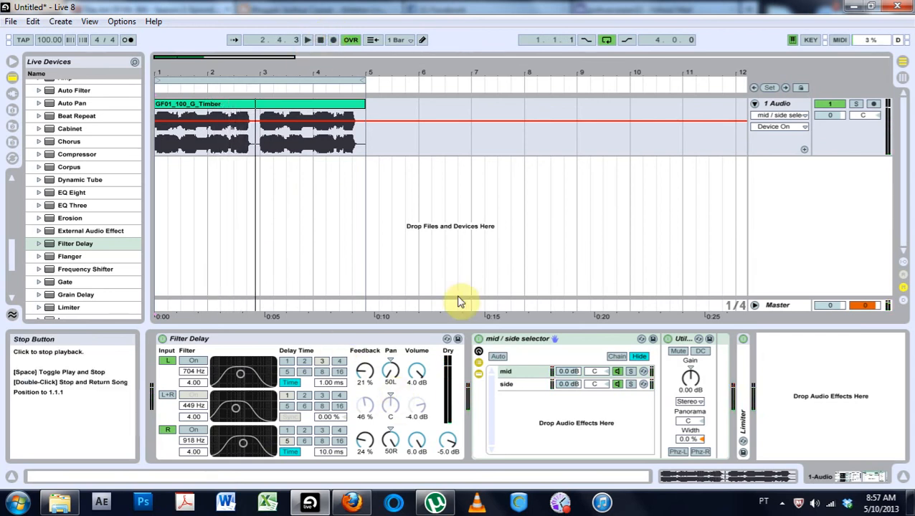
left_click(265, 108)
type("_stereo widener")
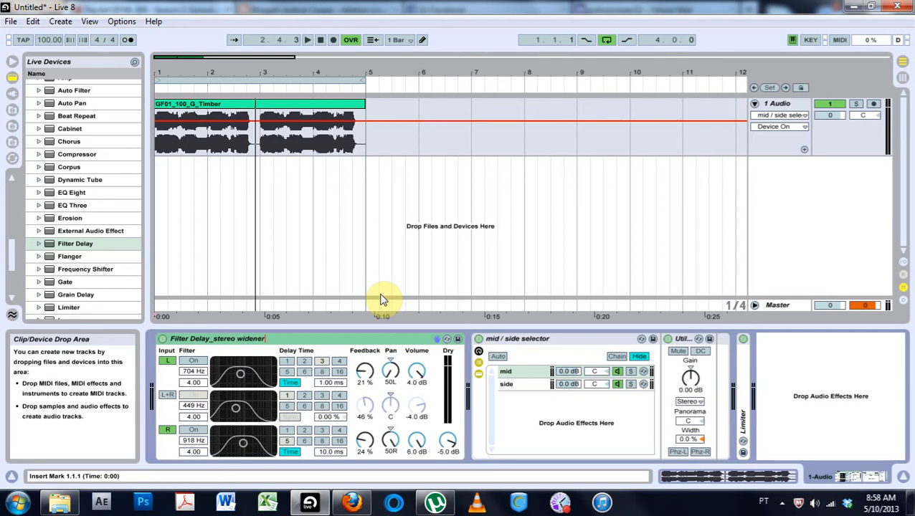
Confirm the Filter Delay's new name 'Filter Delay_stereo widener'.
left_click(201, 338)
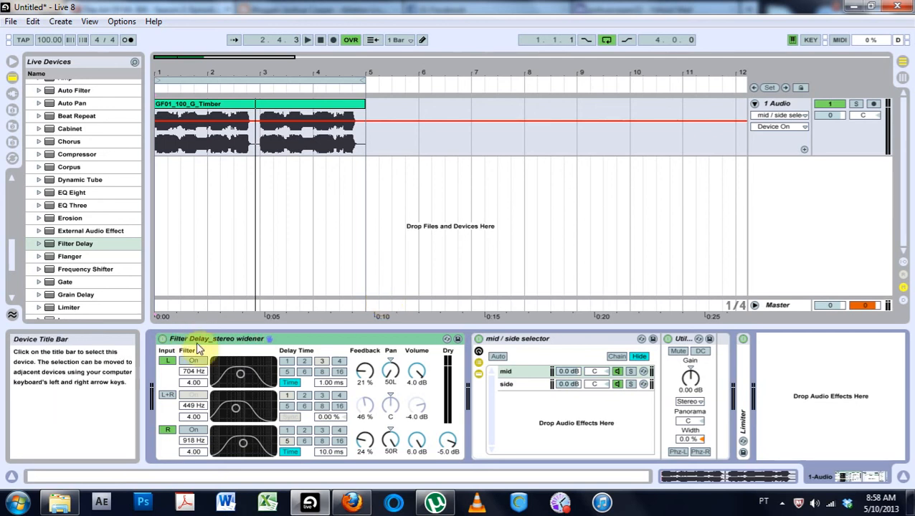